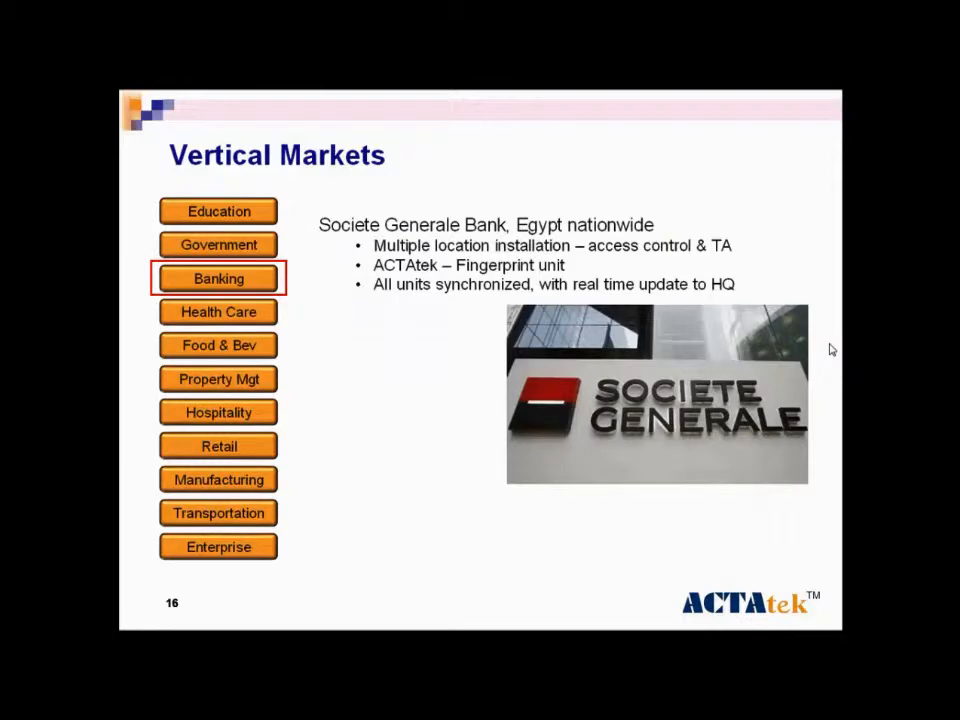
# Advance from Banking through Hospitality and Transportation to the Private House, United Kingdom slide
pyautogui.click(218, 412)
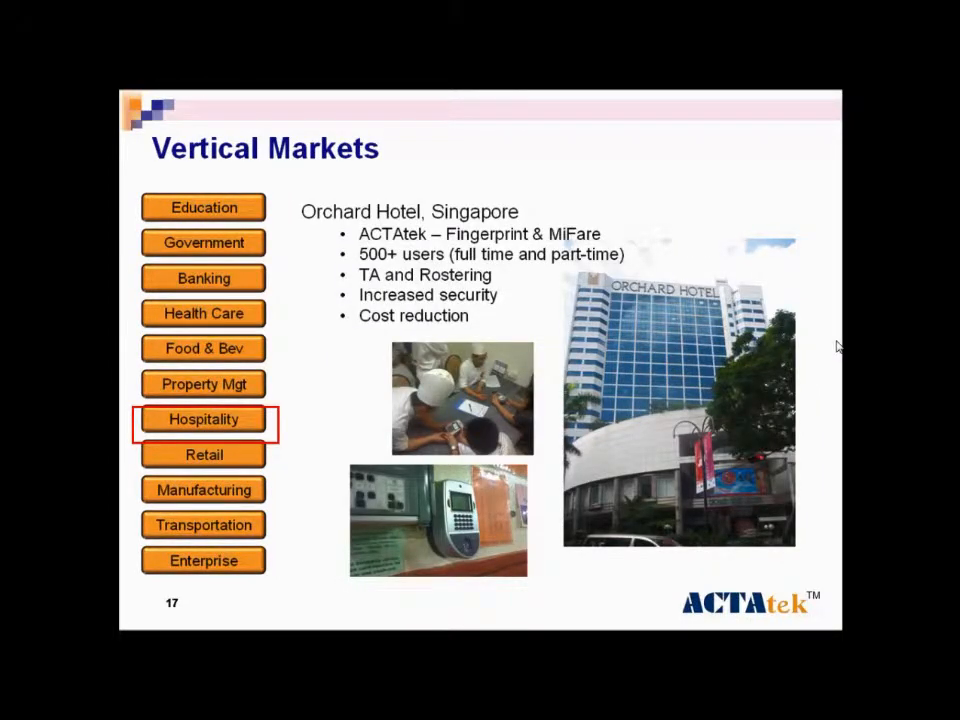
pyautogui.click(204, 454)
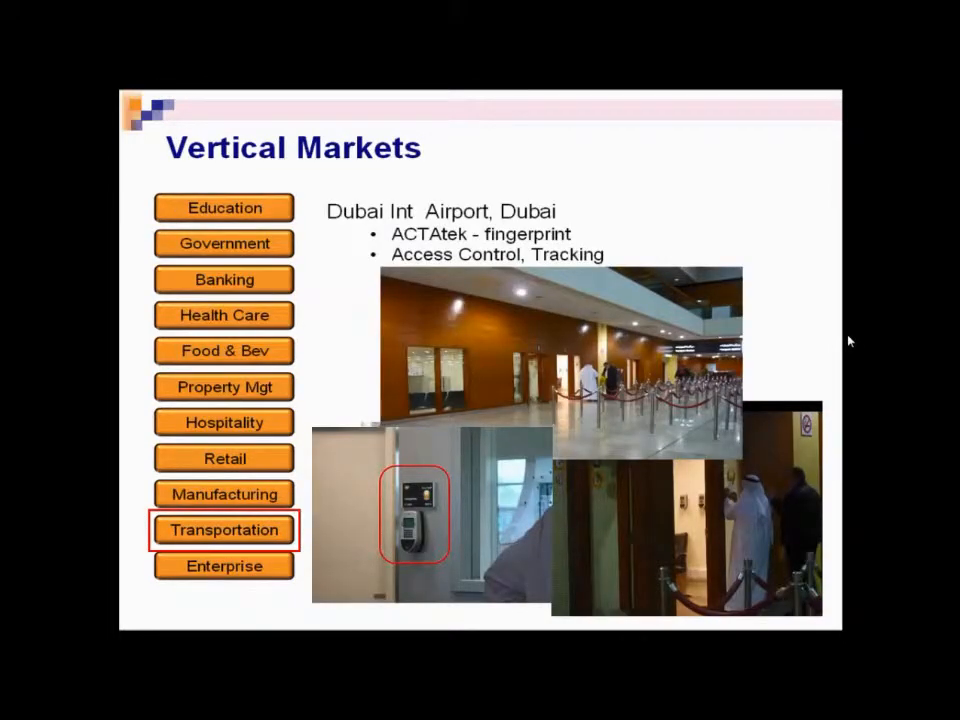
pyautogui.click(224, 388)
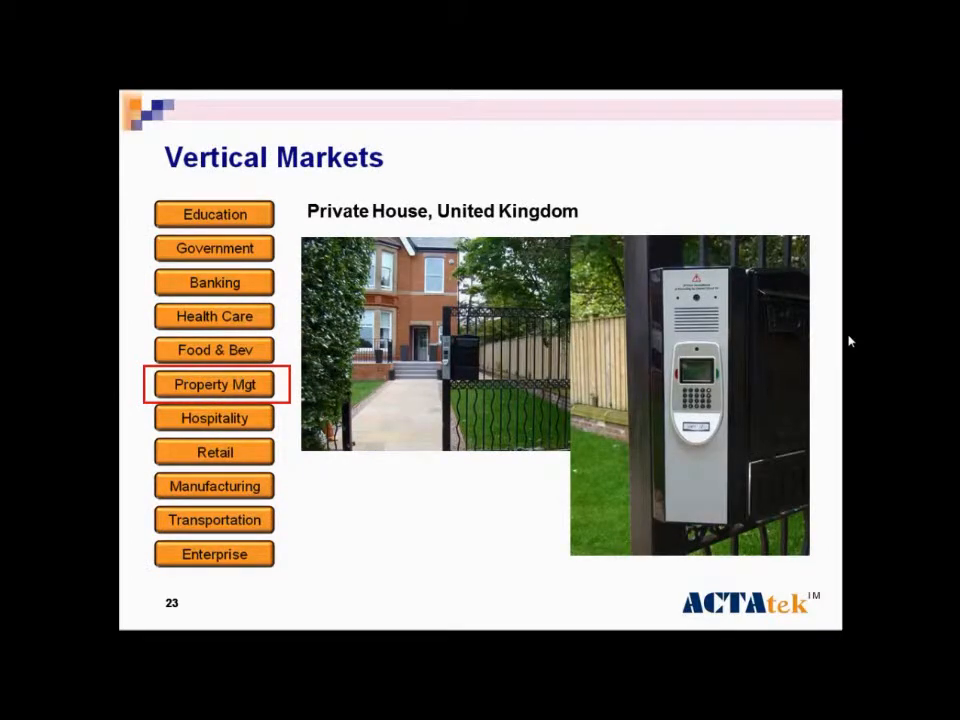